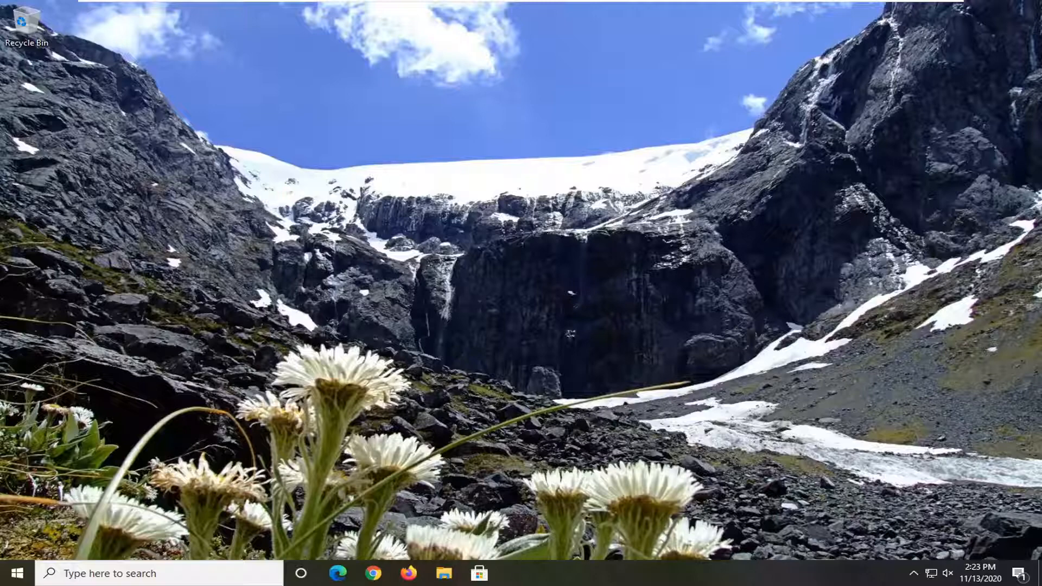
Step: Launch Device Manager from a taskbar search for 'device manager'
text(d)
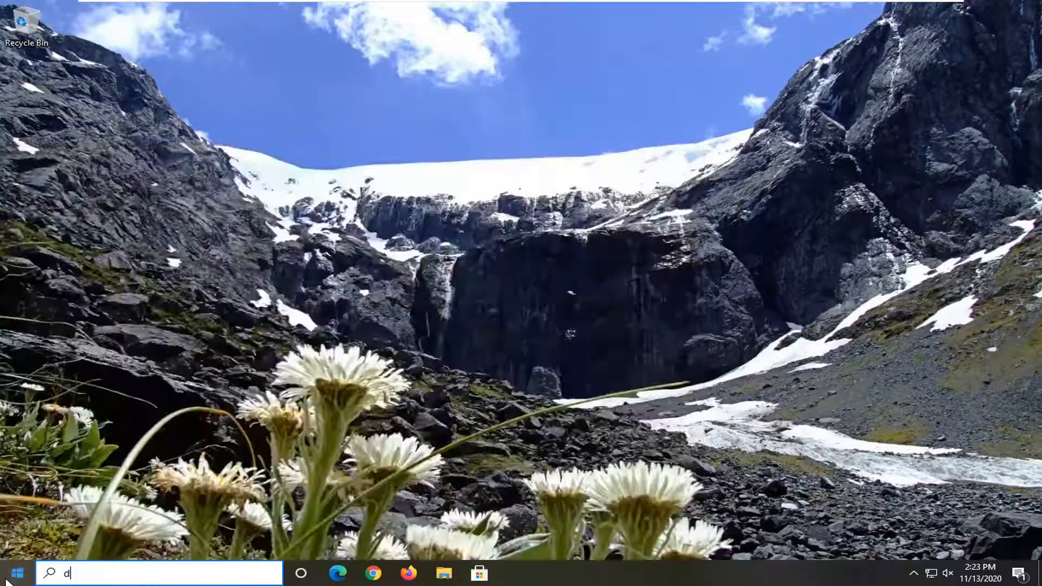
text(evice manager)
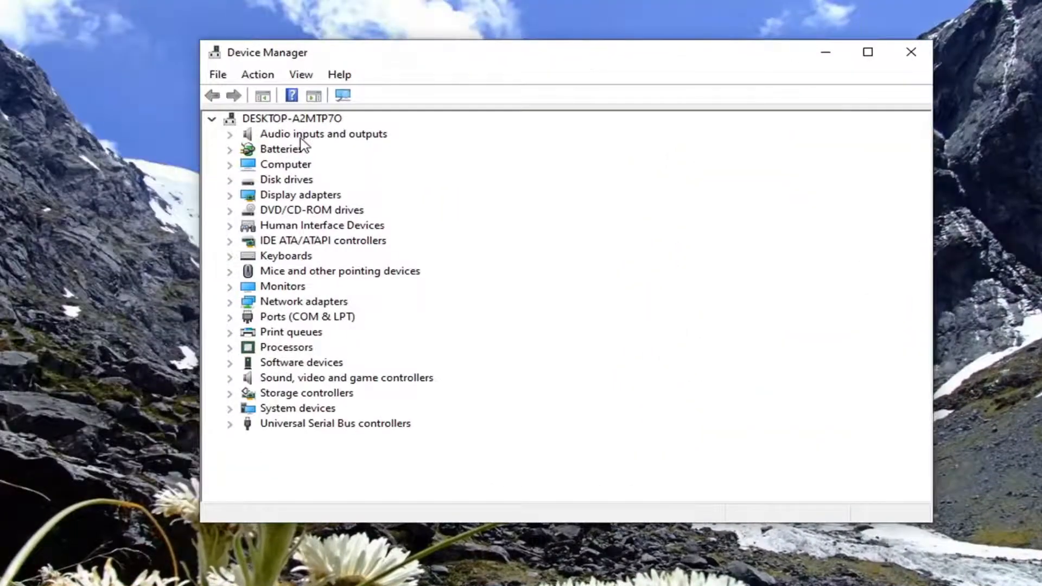
Step: Begin a driver update for Speakers under Audio inputs and outputs
click(230, 134)
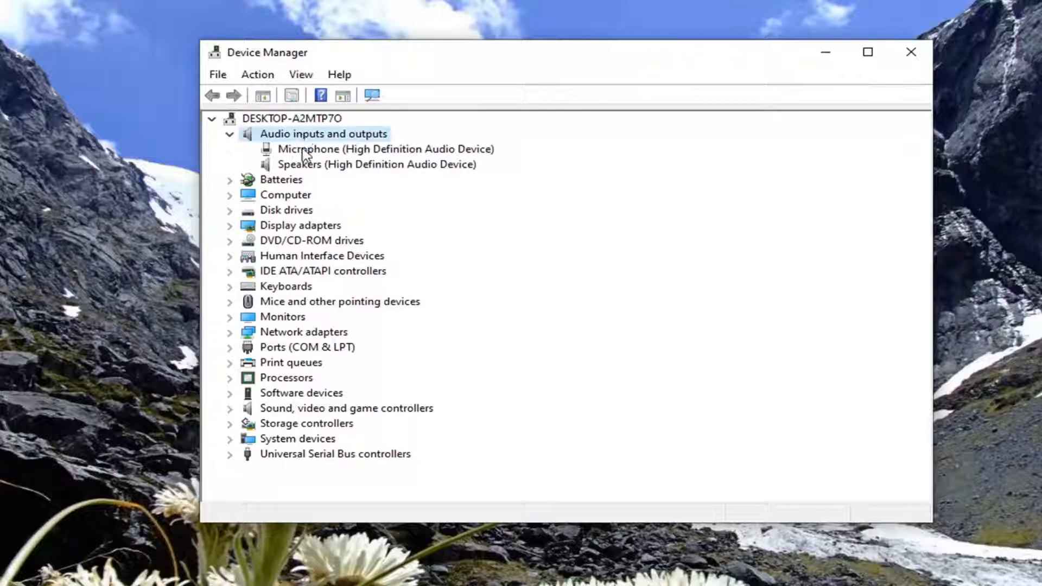
mouse_move(303, 179)
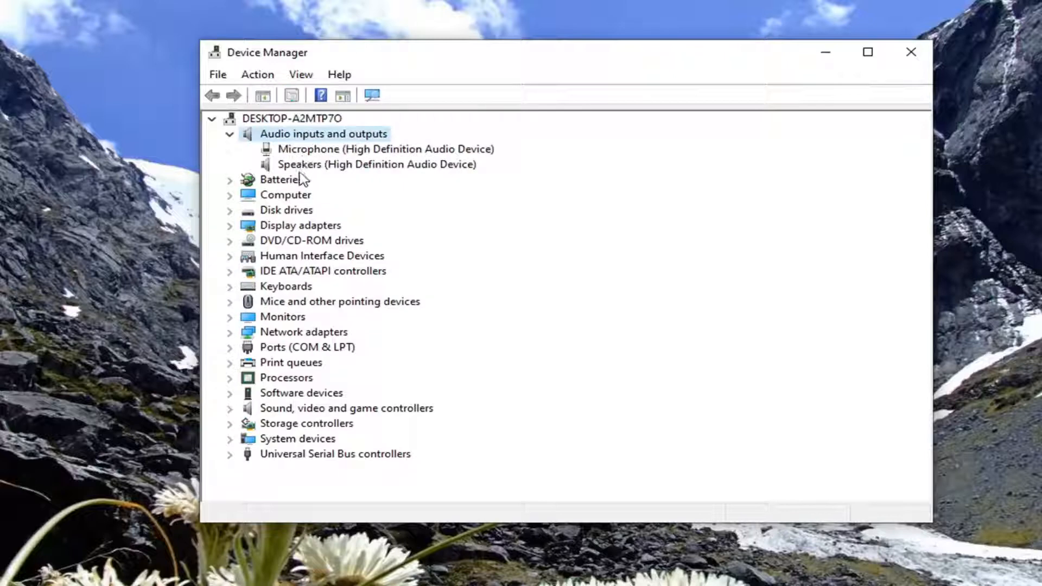
right_click(352, 164)
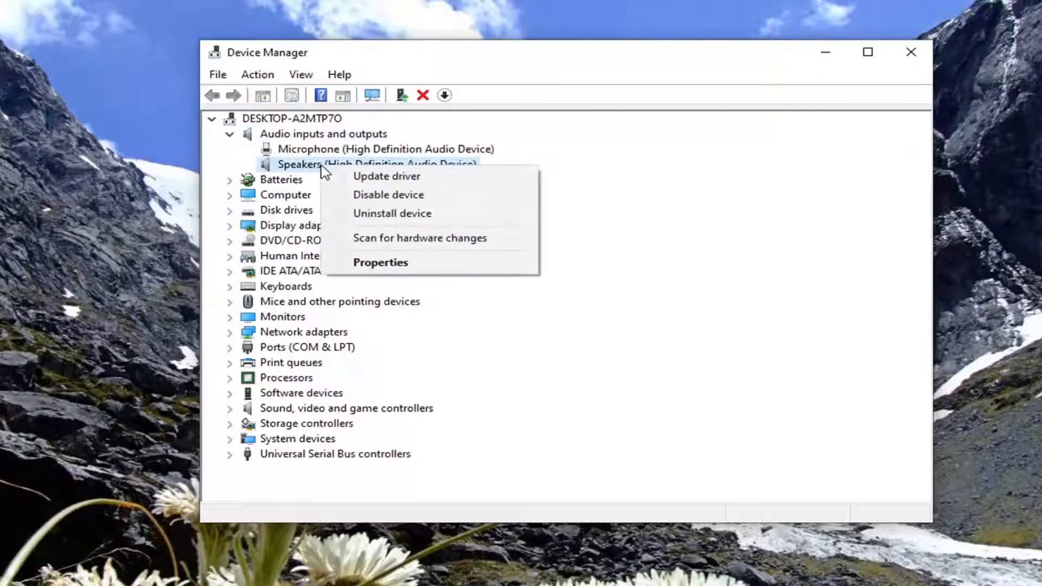
click(386, 176)
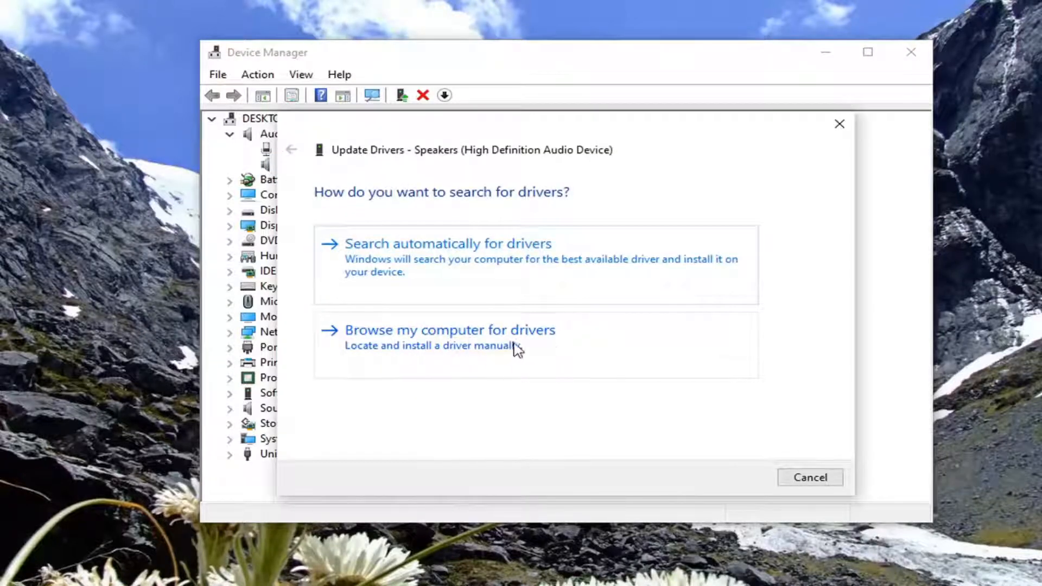
Step: Install the Audio Endpoint driver from the local compatible-driver list and dismiss the success message
click(449, 330)
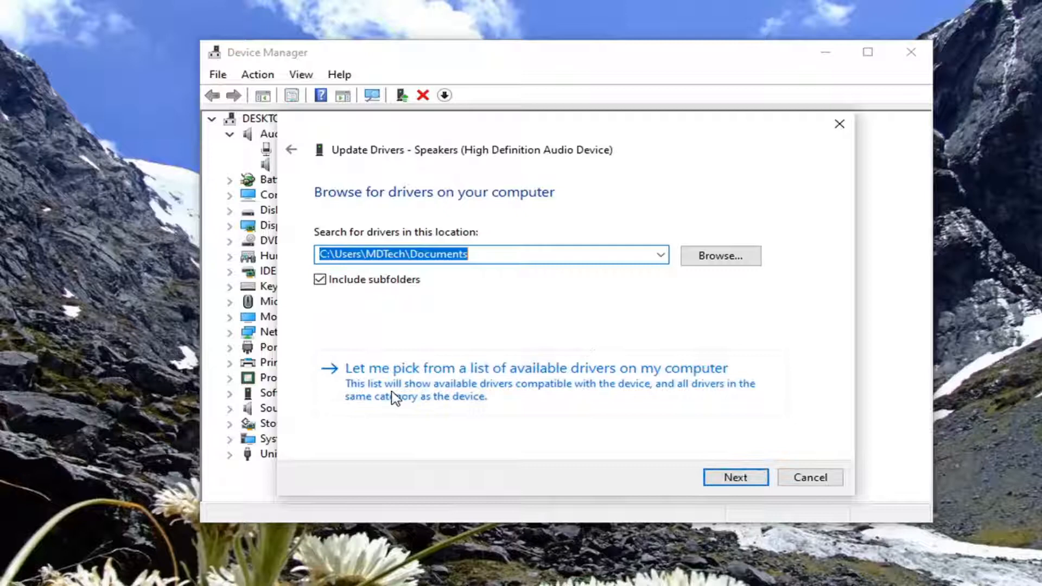
mouse_move(528, 382)
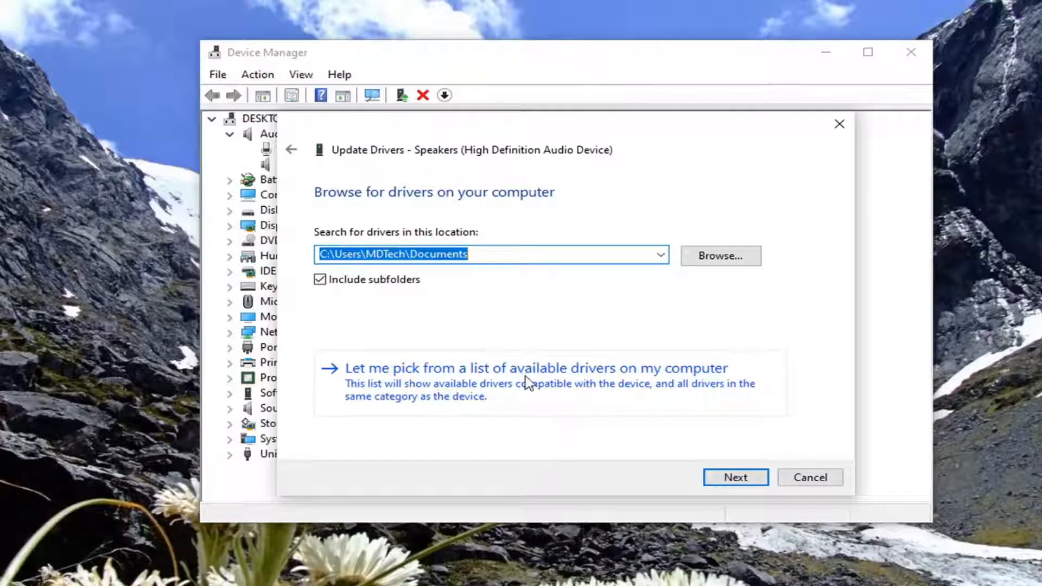
click(528, 368)
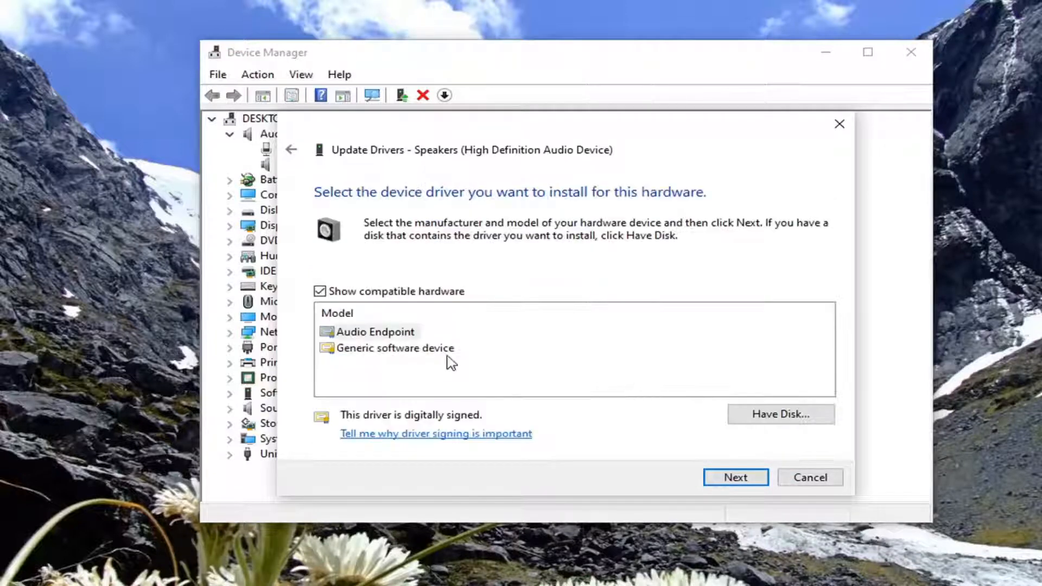
click(376, 332)
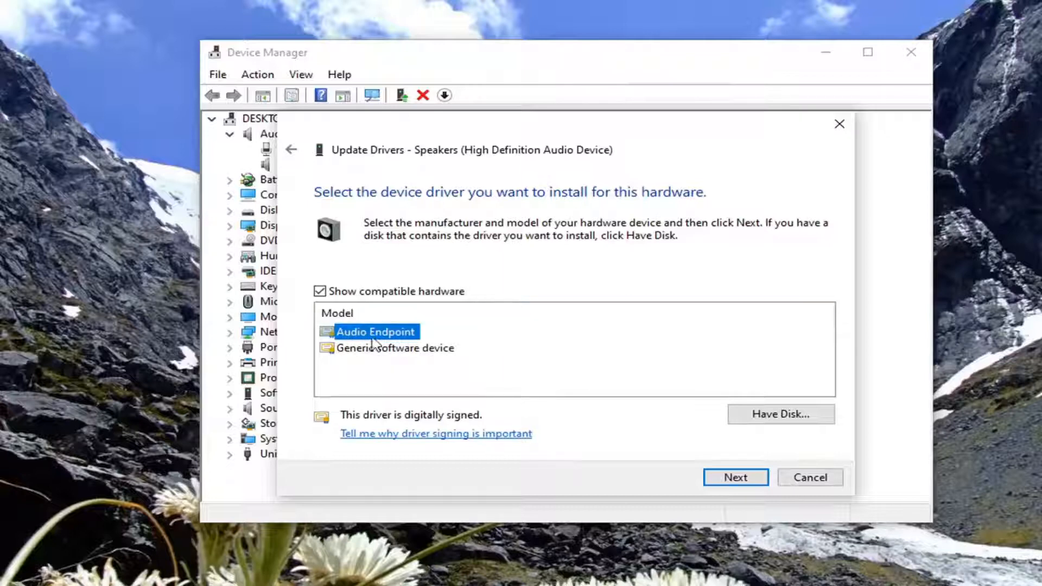
mouse_move(453, 360)
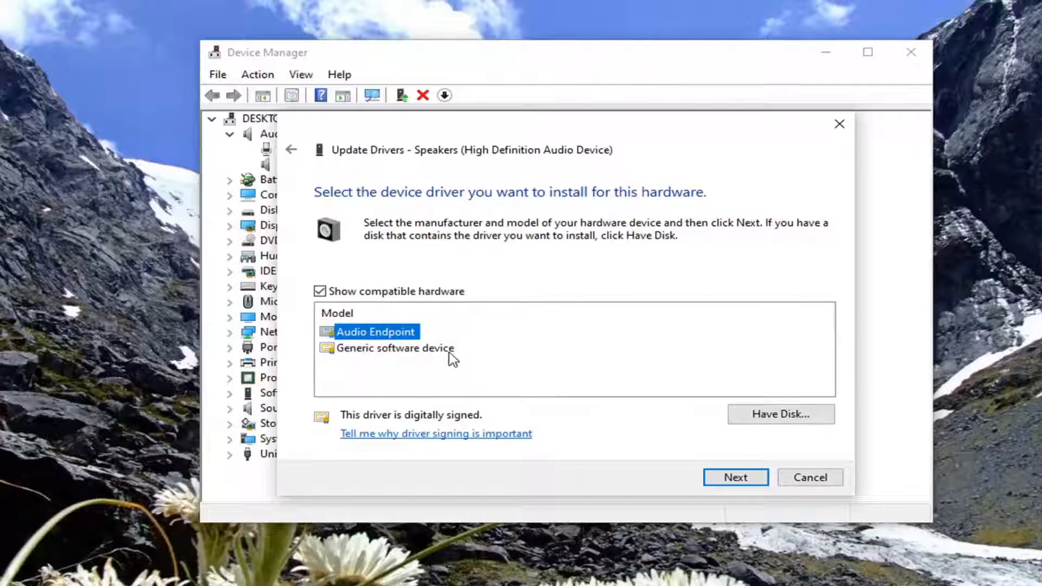
mouse_move(420, 369)
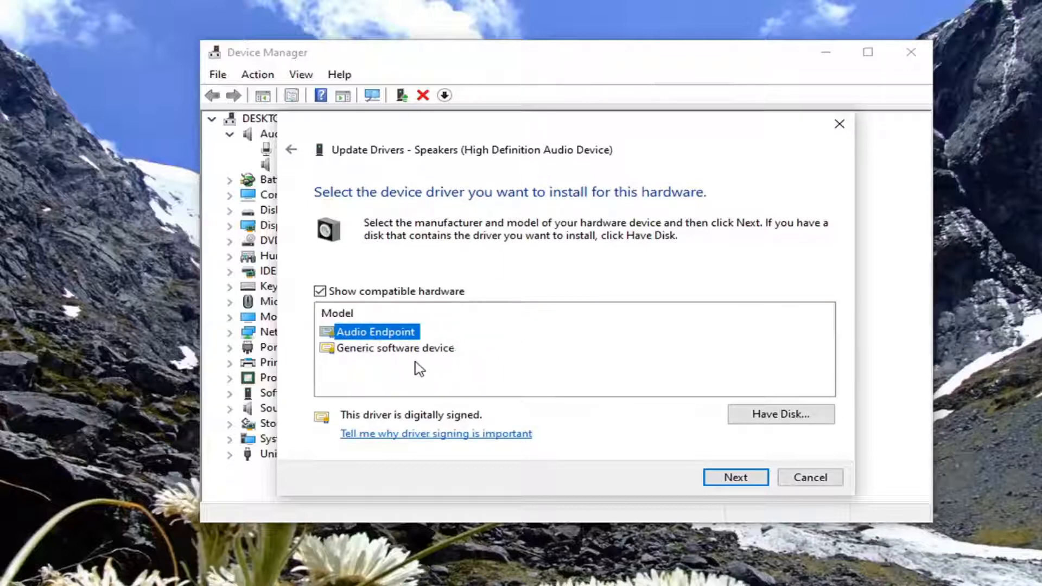
mouse_move(388, 333)
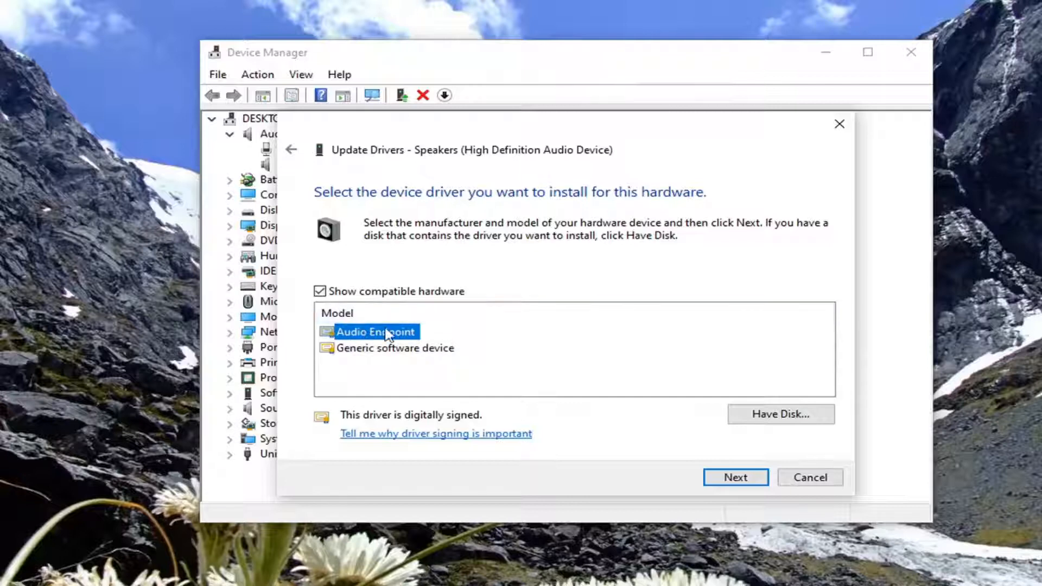
mouse_move(336, 141)
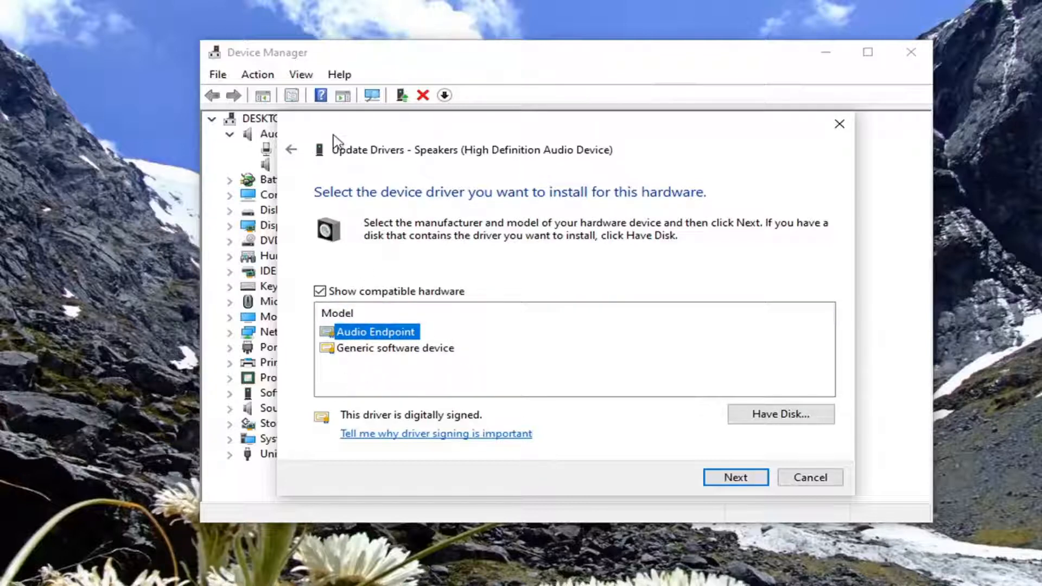
mouse_move(399, 338)
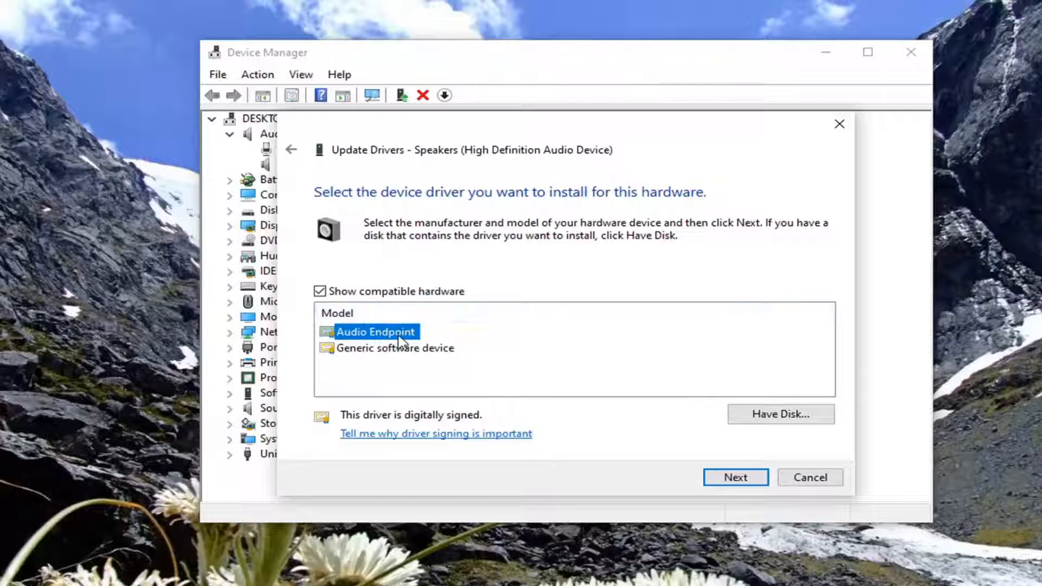
click(396, 347)
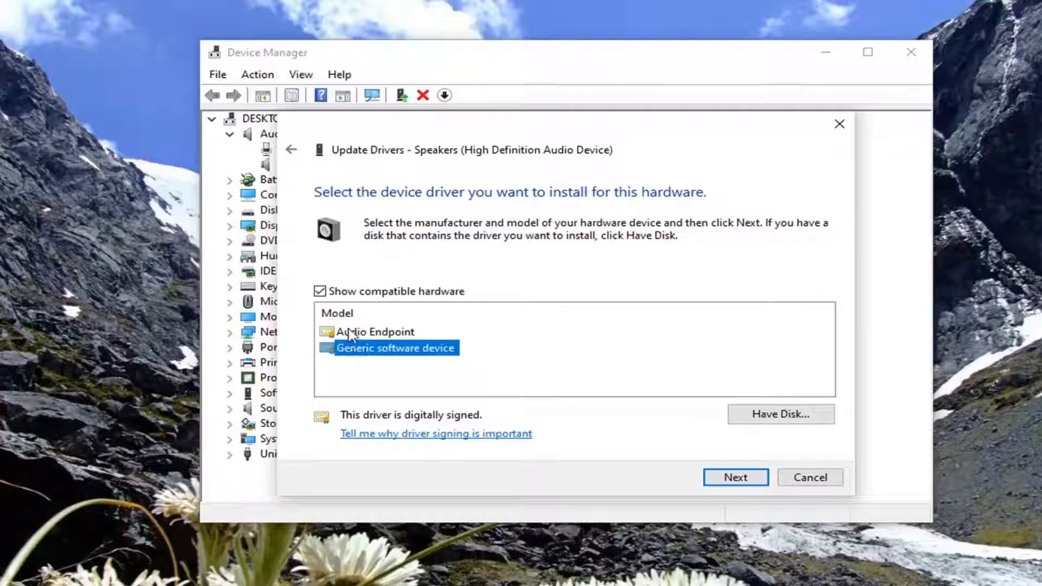
click(374, 331)
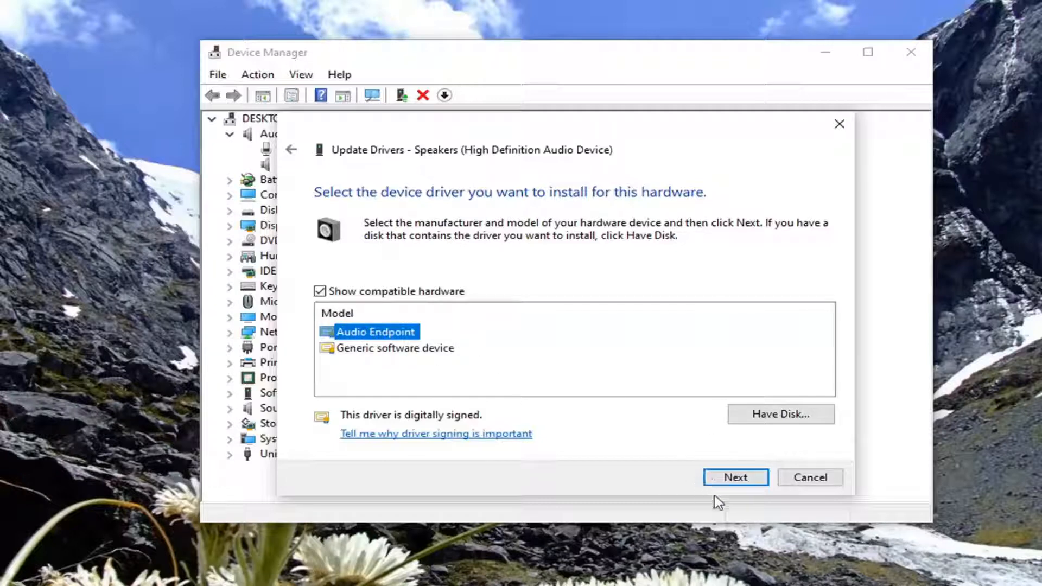
click(736, 478)
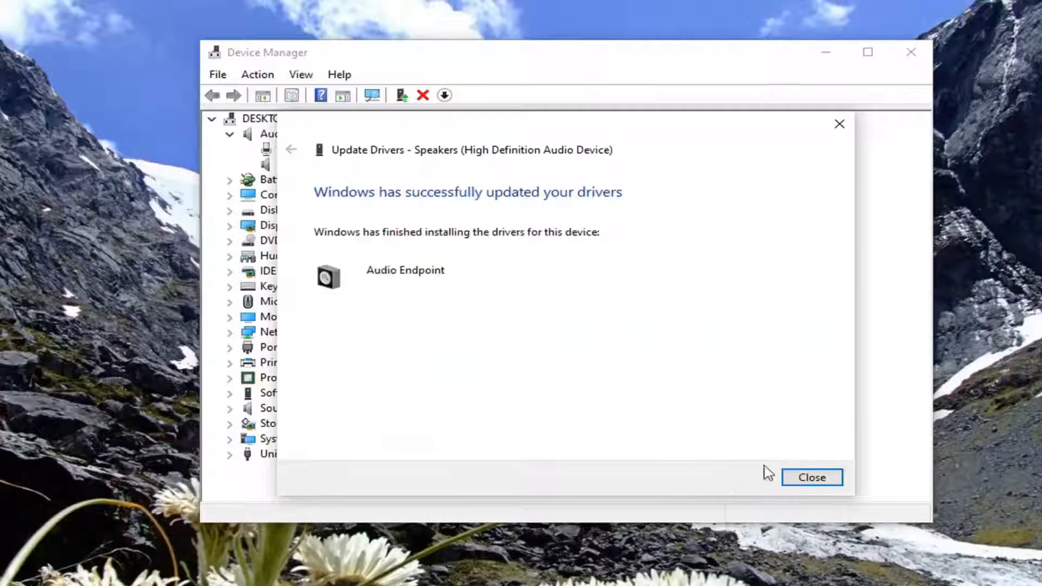
click(813, 478)
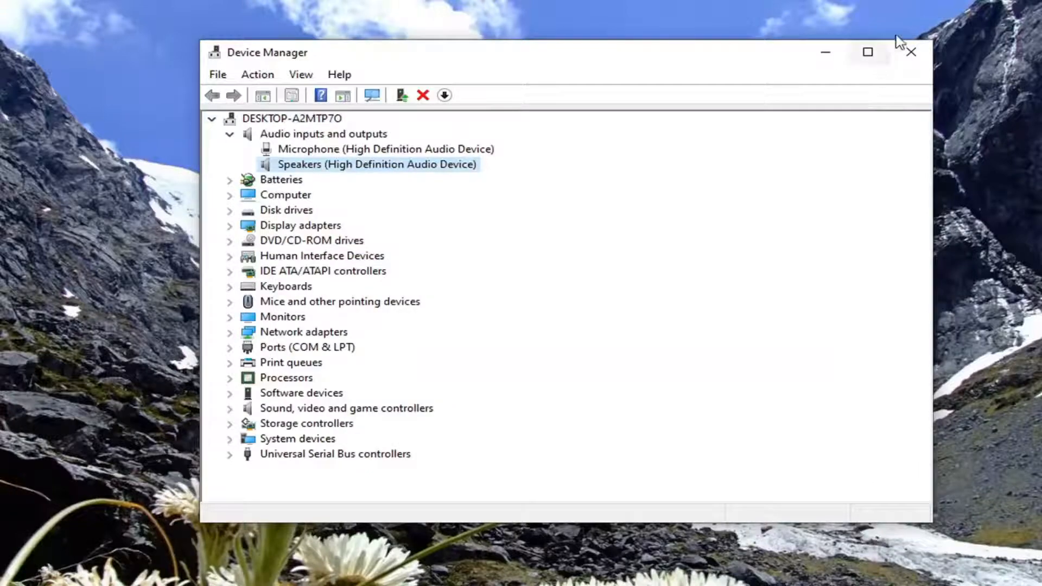
Step: Close Device Manager and bring up the Start menu
click(912, 52)
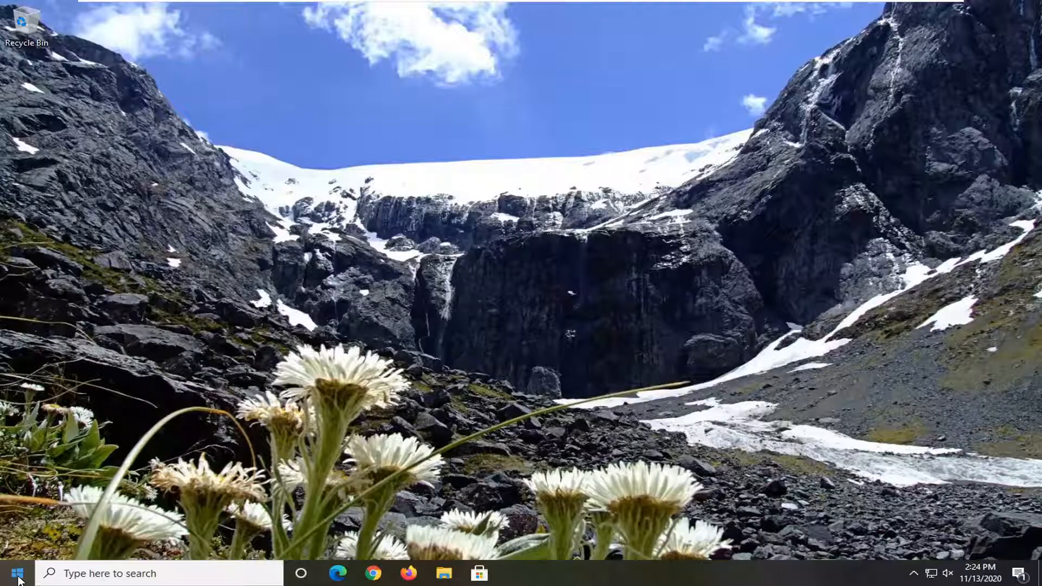
click(10, 573)
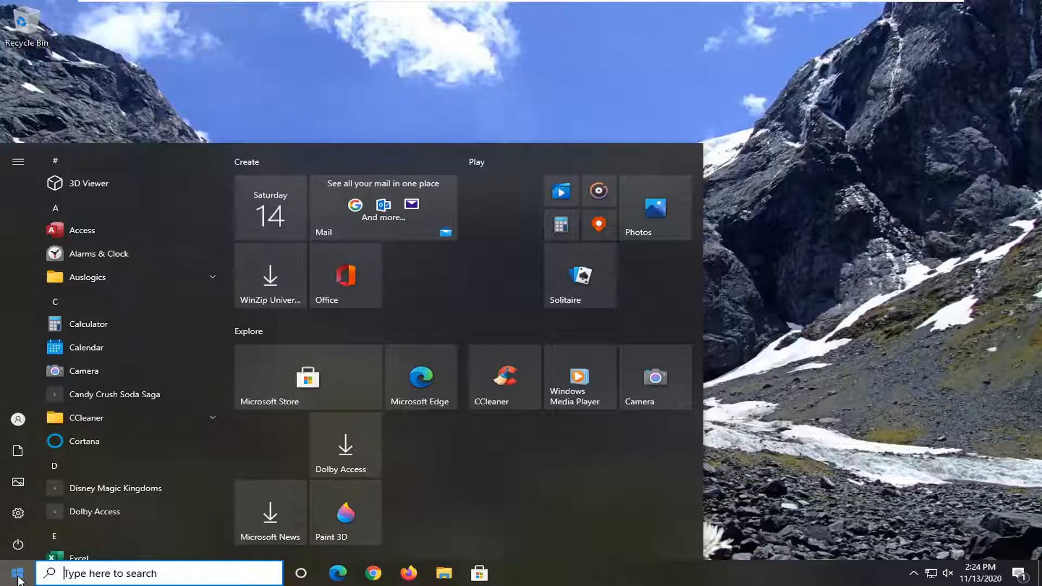
Step: Launch Control Panel via Start search and go to Power Options
text(contro)
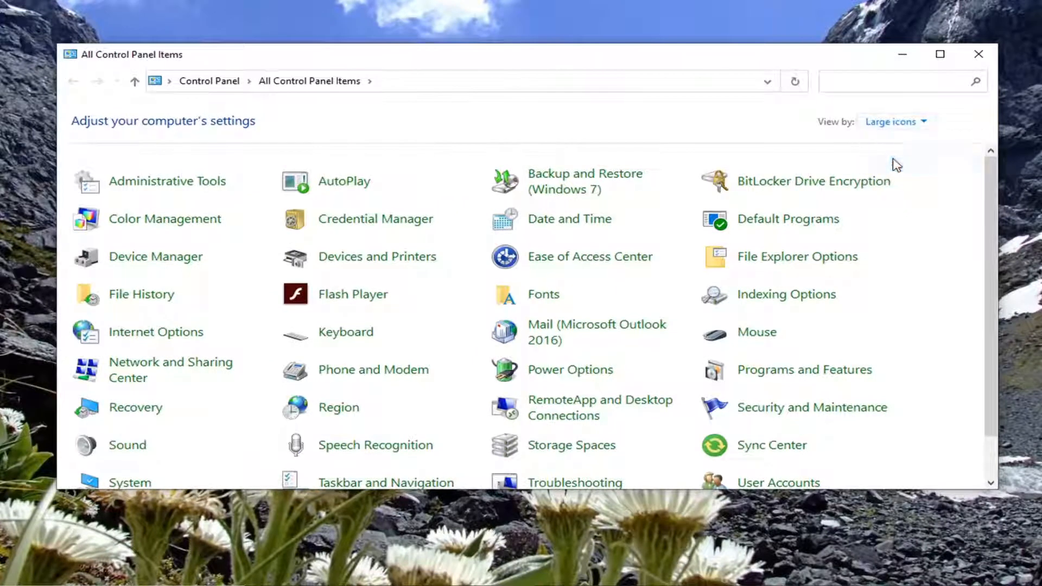
mouse_move(561, 377)
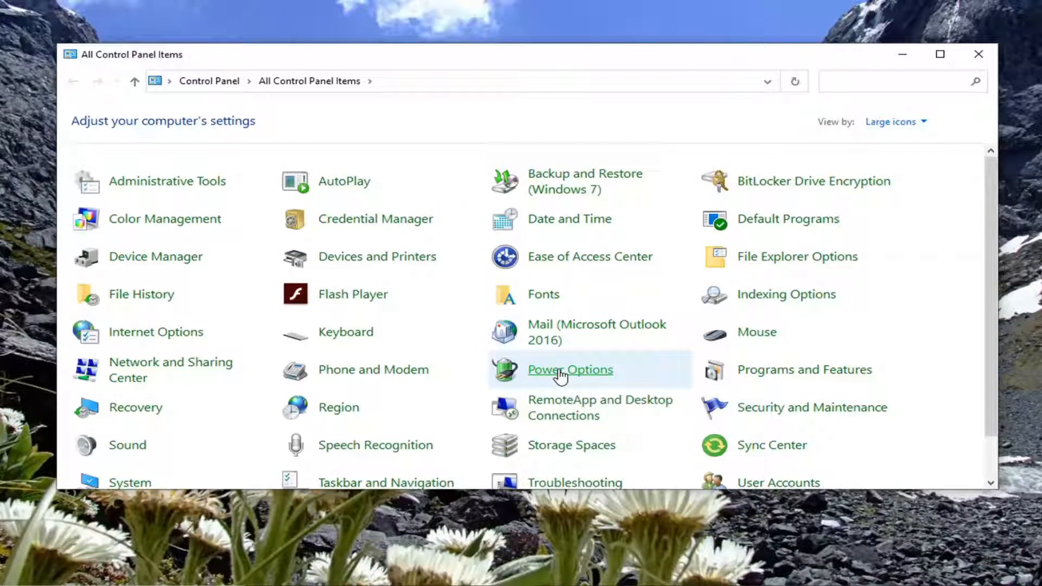
click(569, 369)
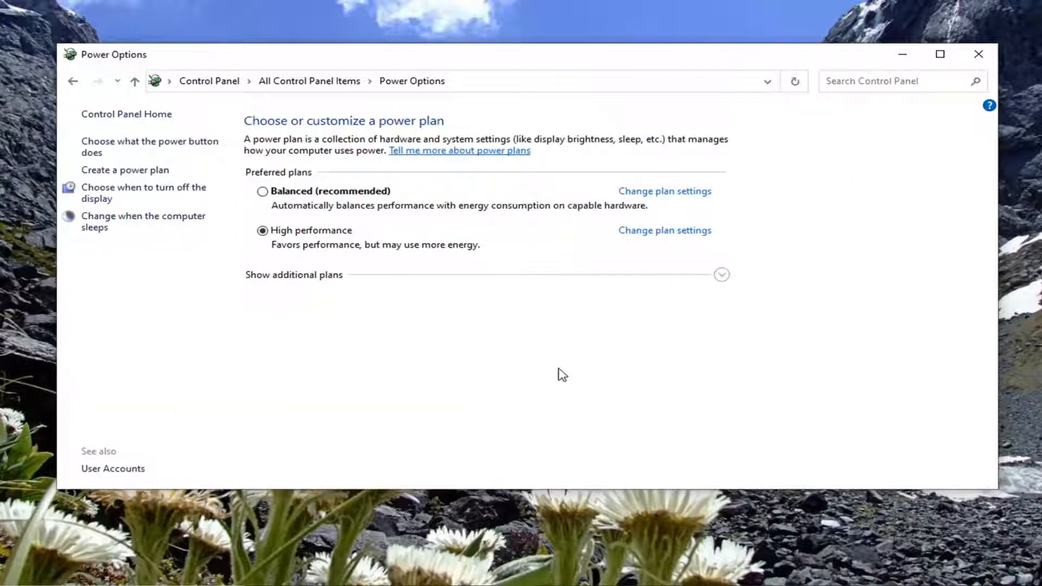
mouse_move(259, 169)
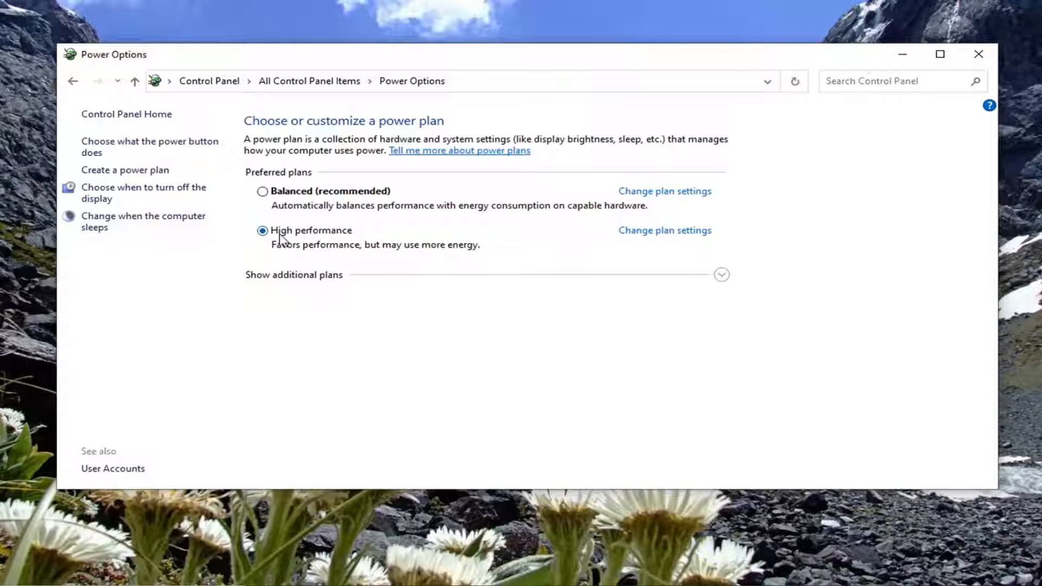
mouse_move(283, 239)
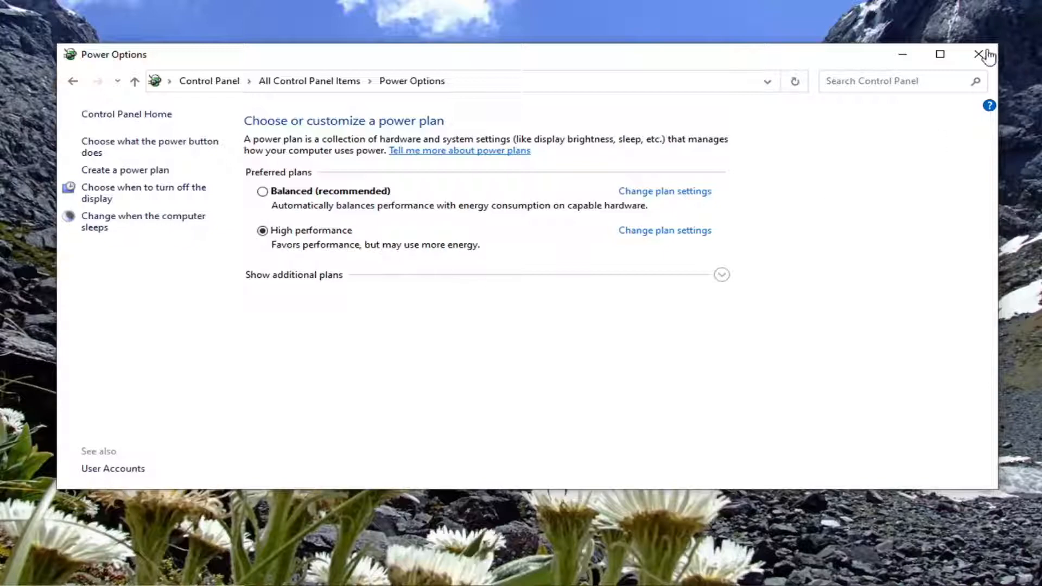
Step: Keep High performance as the active plan and close Power Options to the desktop
click(987, 54)
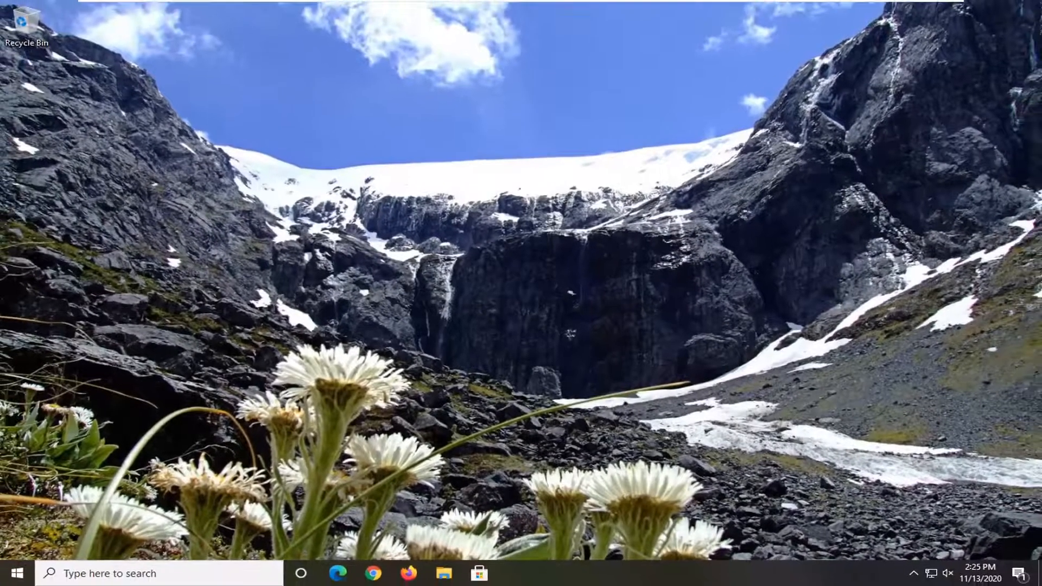